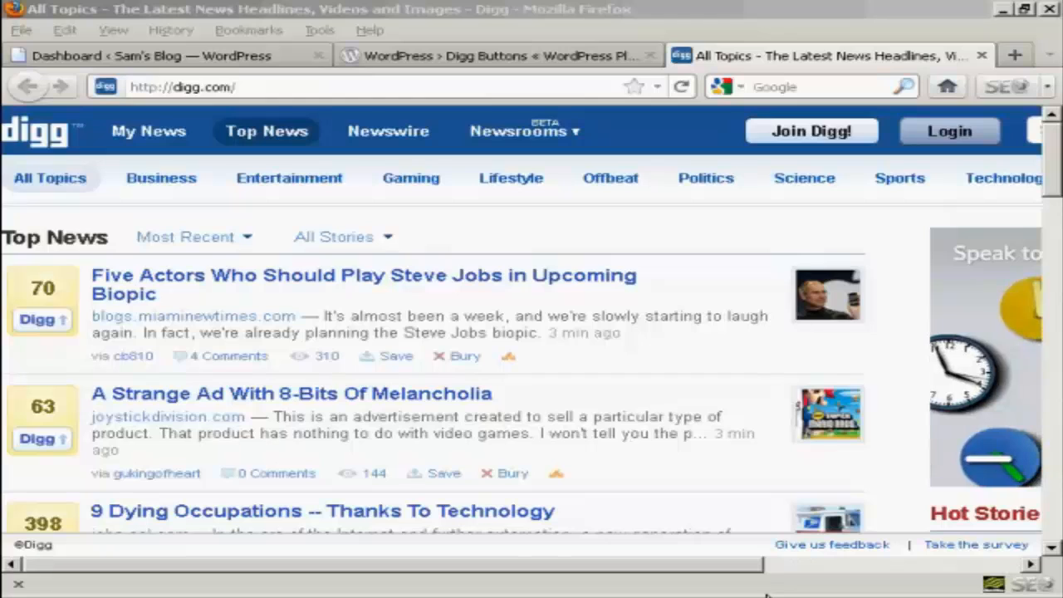
{"action": "mouse_move", "coordinate": [705, 469]}
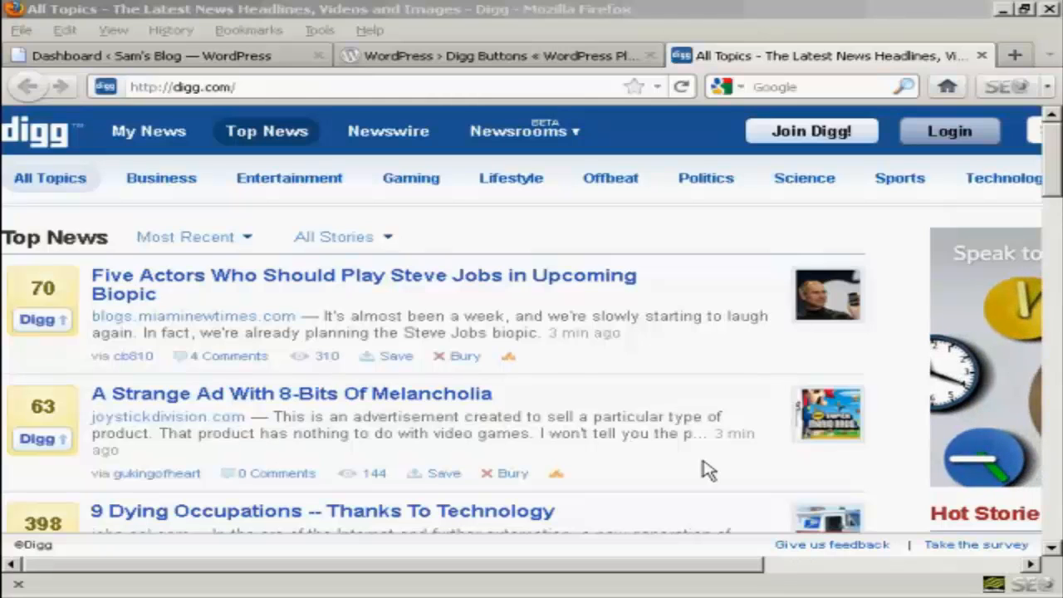
Read through the Digg Buttons plugin description on WordPress.org.
{"action": "left_click", "coordinate": [498, 56]}
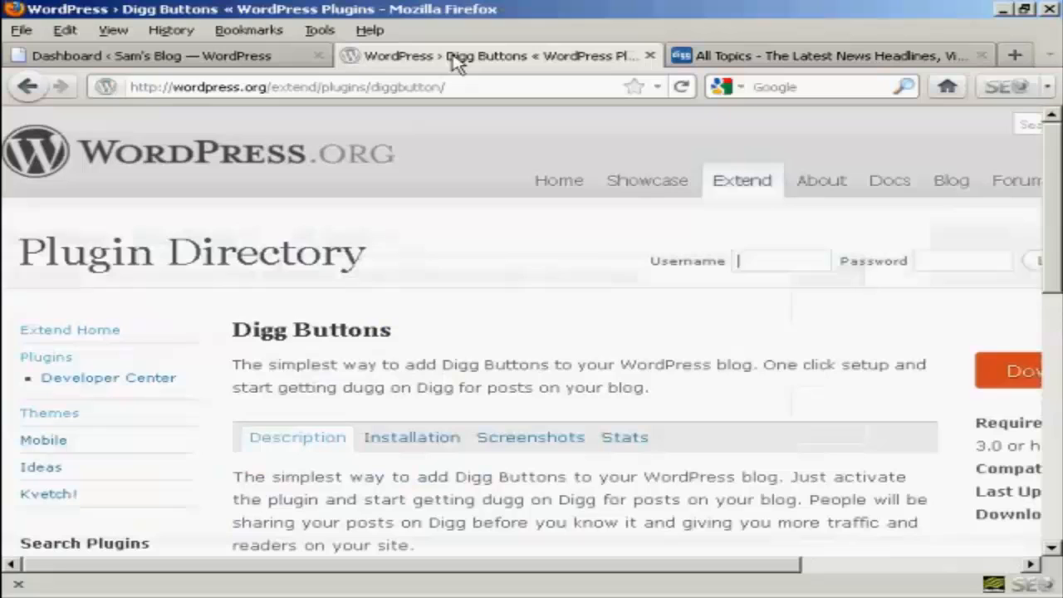
{"action": "mouse_move", "coordinate": [403, 355]}
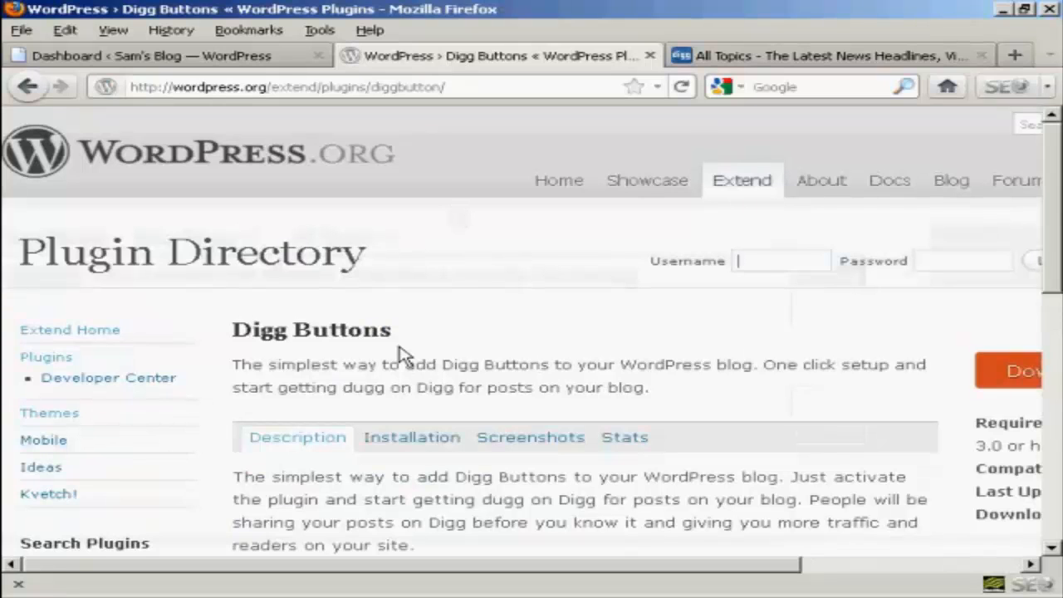
{"action": "mouse_move", "coordinate": [245, 353]}
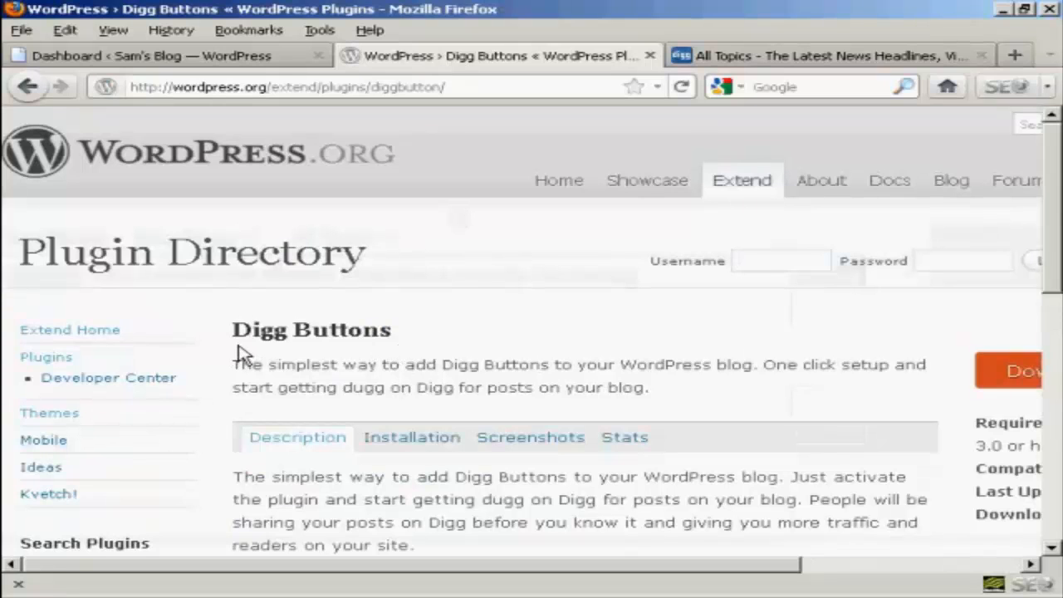
{"action": "scroll", "scroll_direction": "down", "scroll_amount": 3}
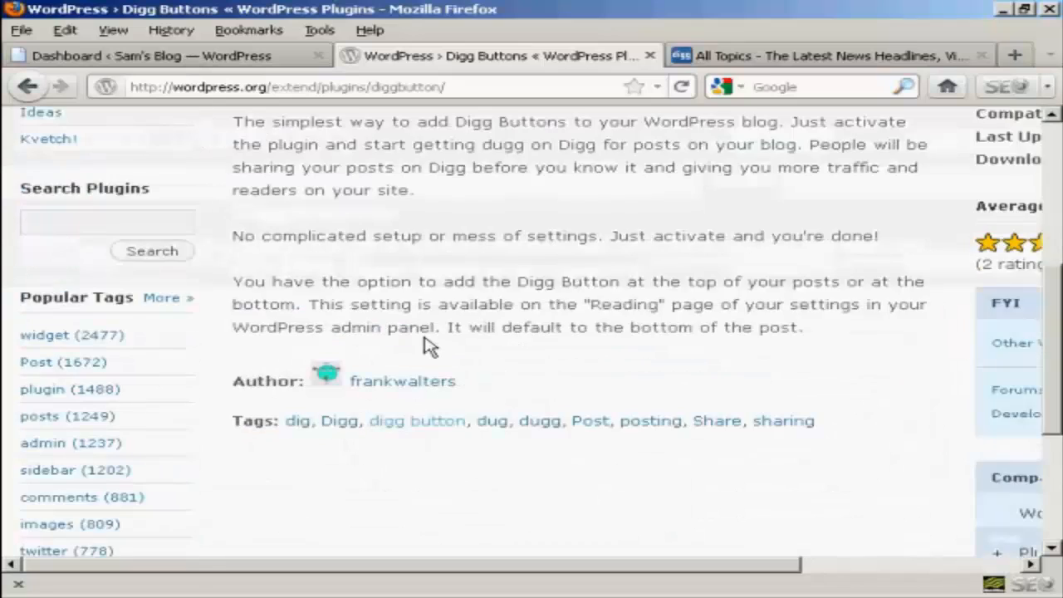
{"action": "scroll", "scroll_direction": "down", "scroll_amount": 3}
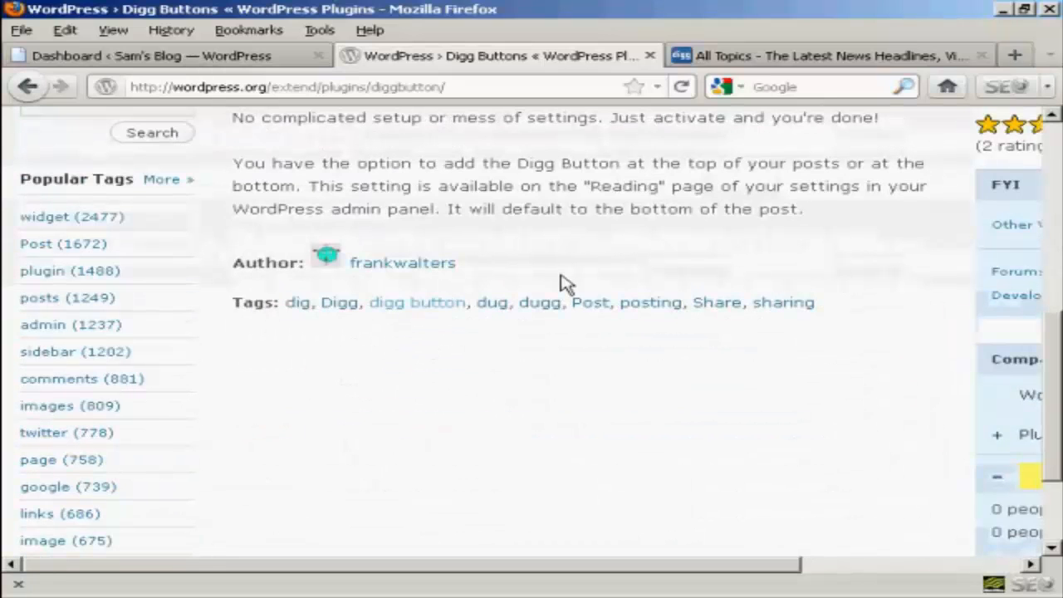
{"action": "scroll", "scroll_direction": "up", "scroll_amount": 3}
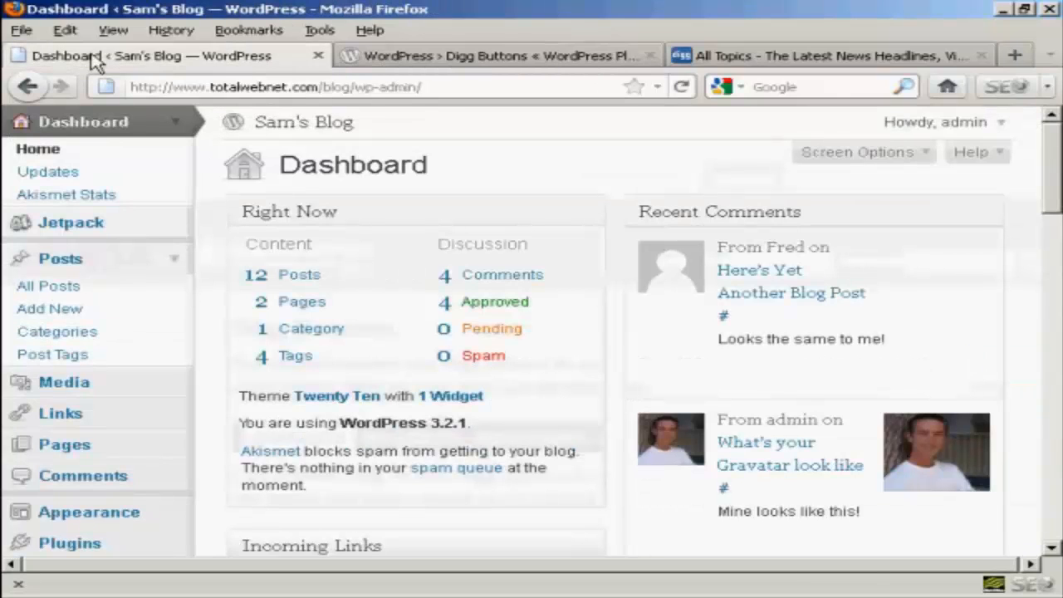
Go from the Sam's Blog dashboard to the Add New Plugins page.
{"action": "left_click", "coordinate": [70, 542]}
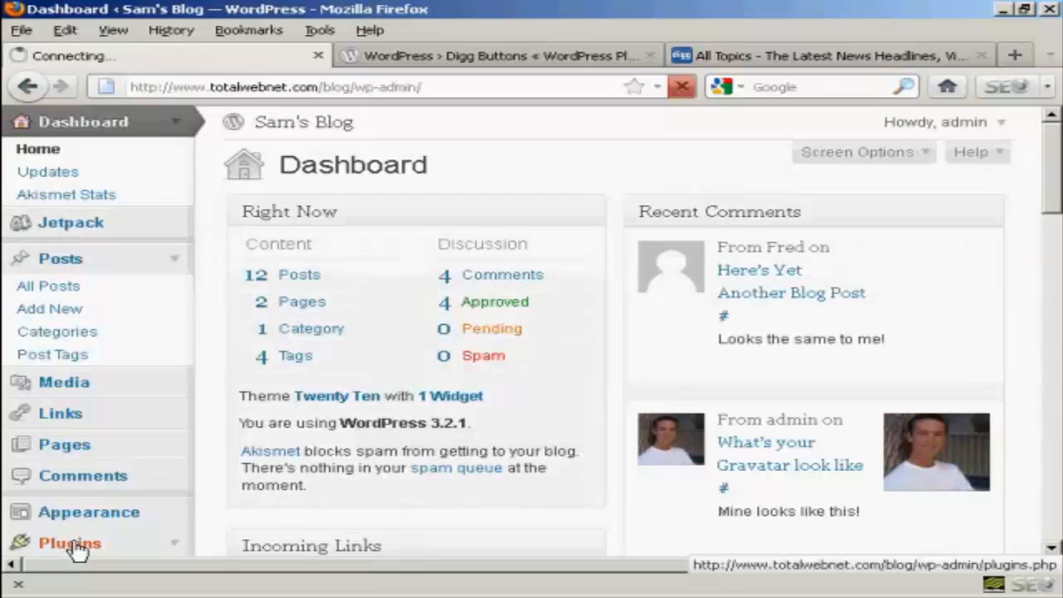
{"action": "left_click", "coordinate": [70, 542]}
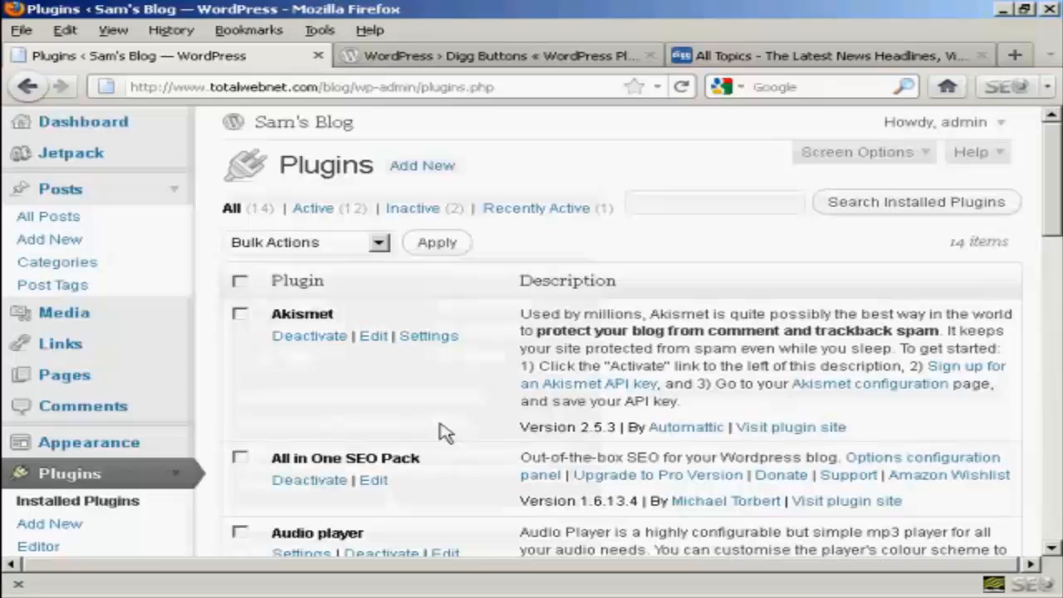
{"action": "left_click", "coordinate": [422, 165]}
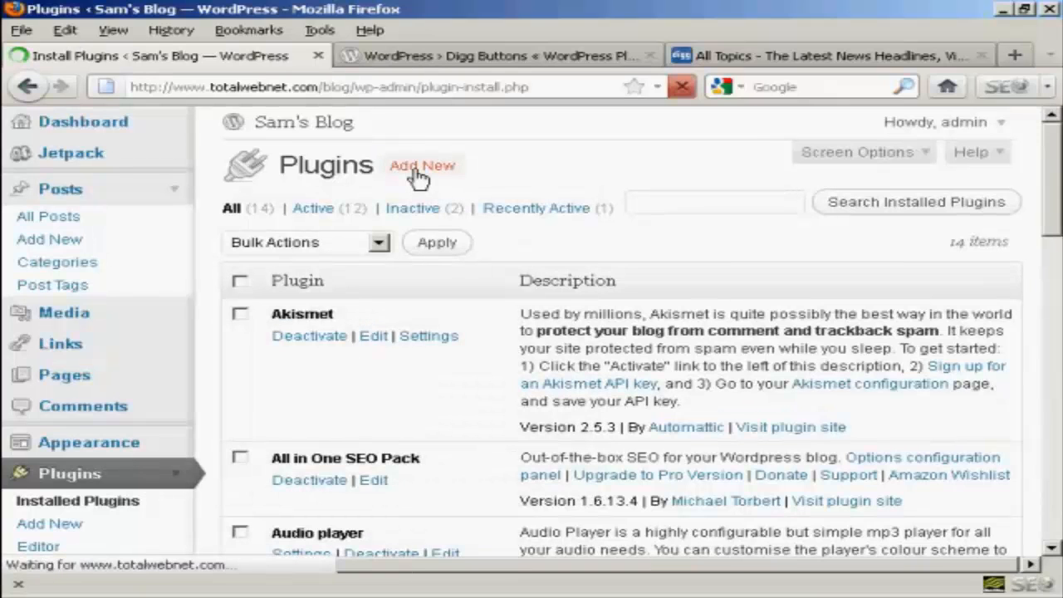
{"action": "left_click", "coordinate": [422, 165]}
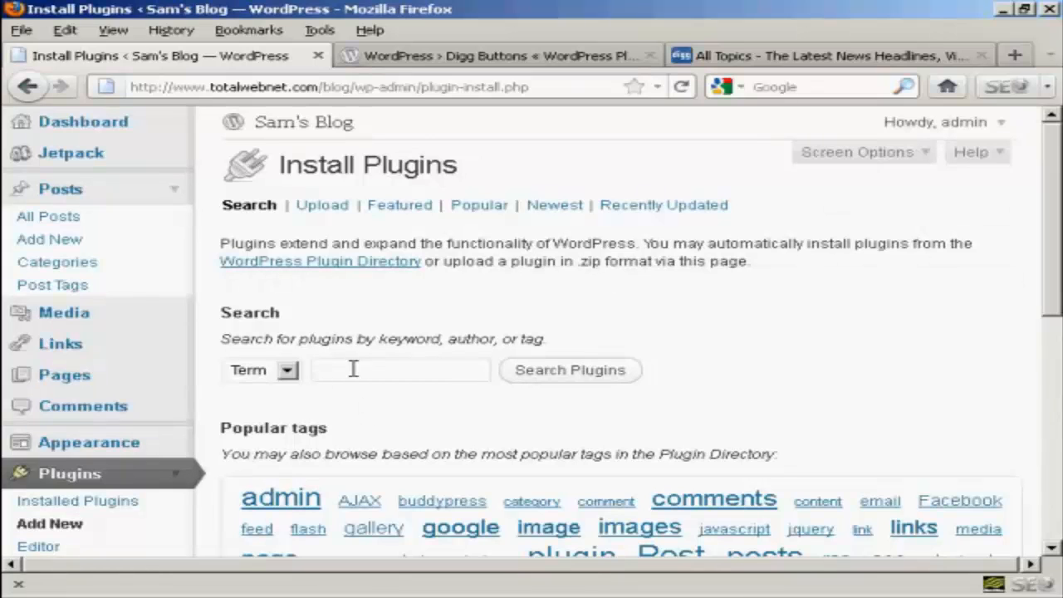
Search the plugin directory for 'Digg Buttons'.
{"action": "type", "text": "Di"}
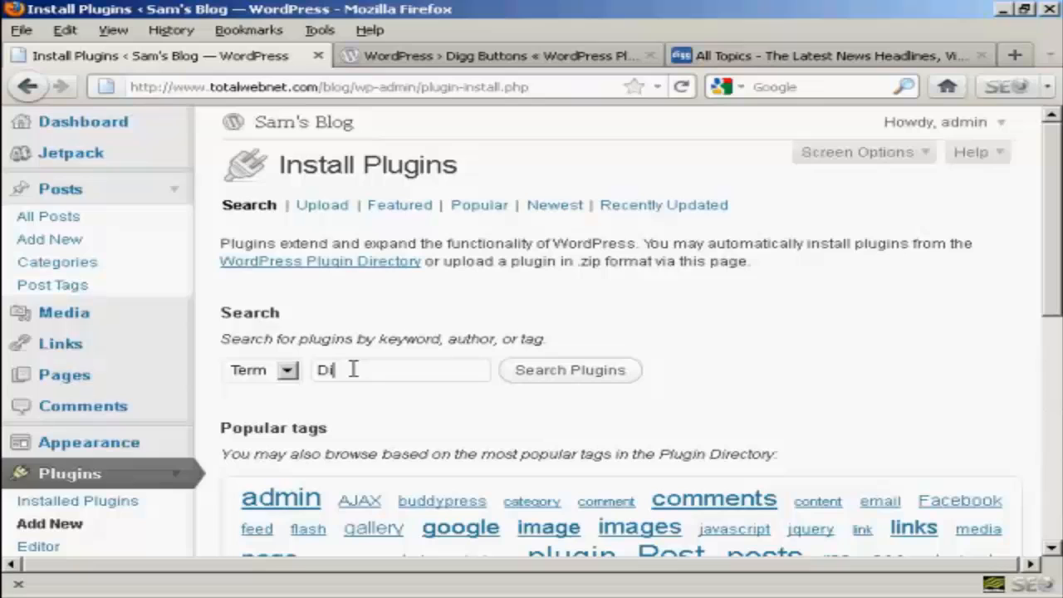
{"action": "type", "text": "gg B"}
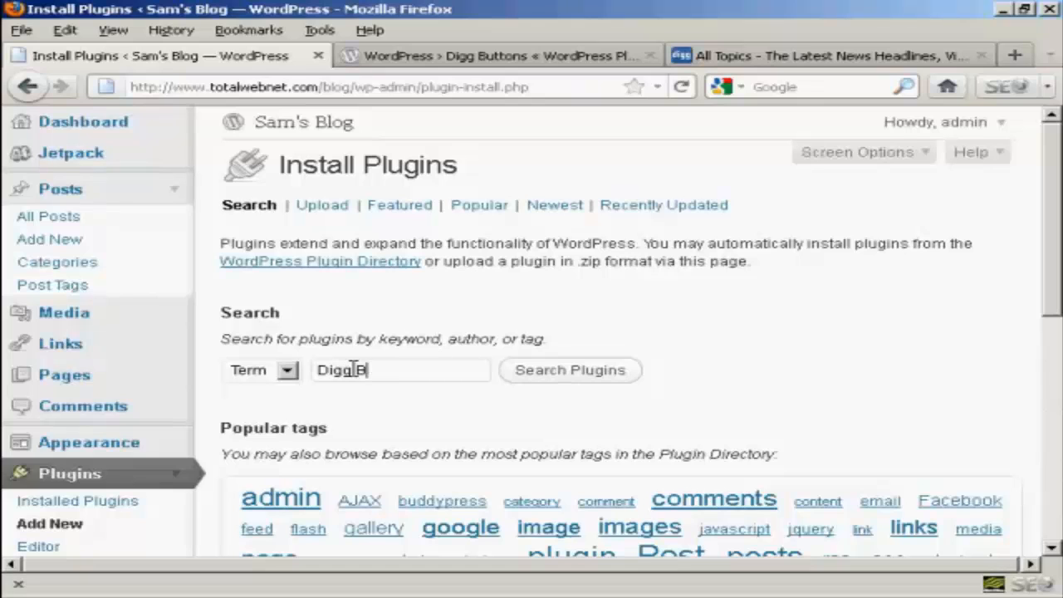
{"action": "type", "text": "uttons"}
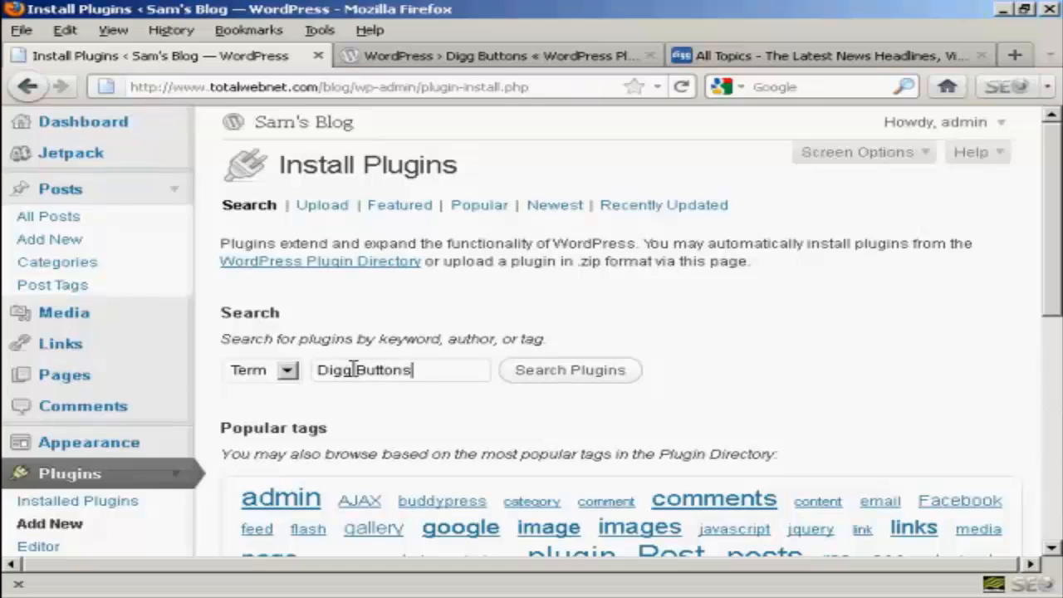
{"action": "left_click", "coordinate": [569, 370]}
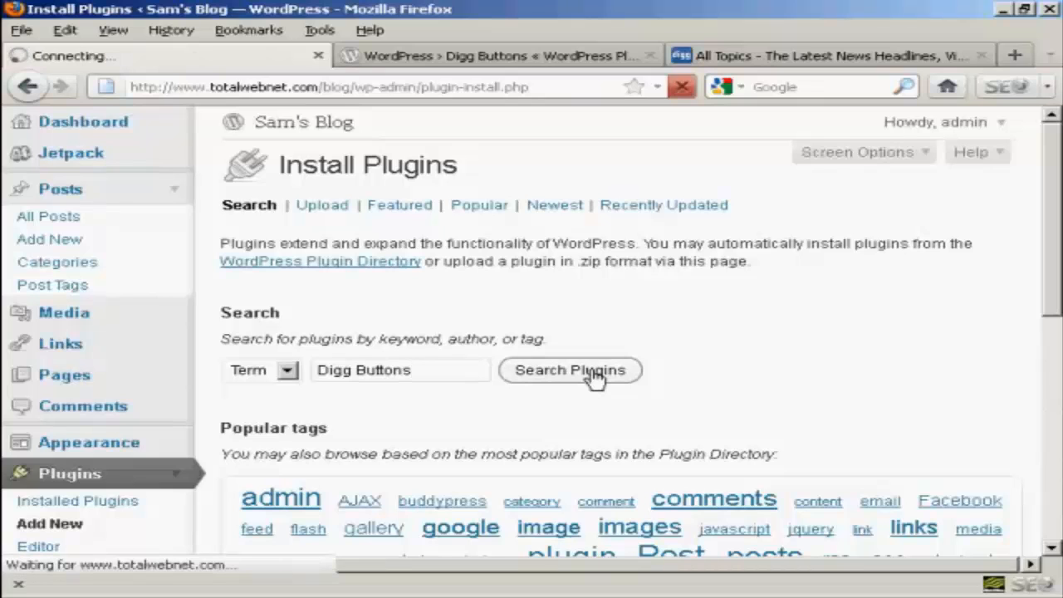
{"action": "left_click", "coordinate": [570, 369]}
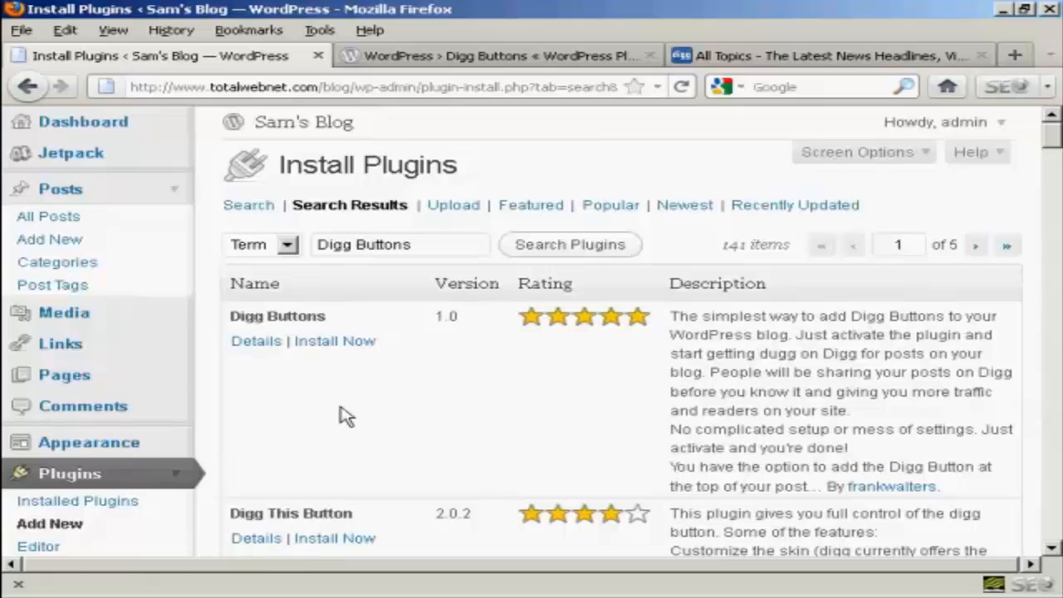
{"action": "mouse_move", "coordinate": [357, 390]}
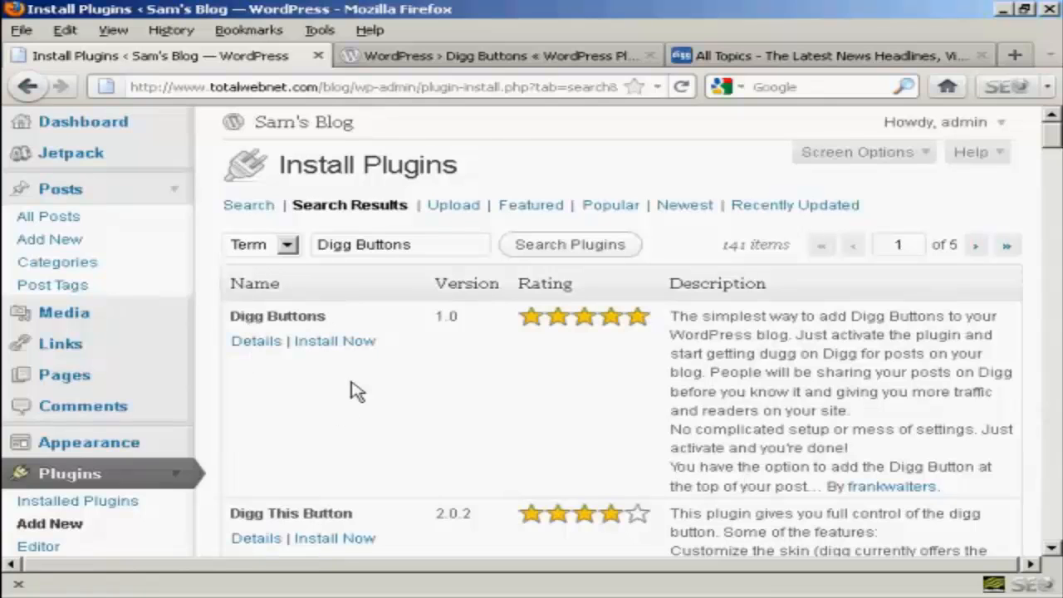
{"action": "mouse_move", "coordinate": [335, 341]}
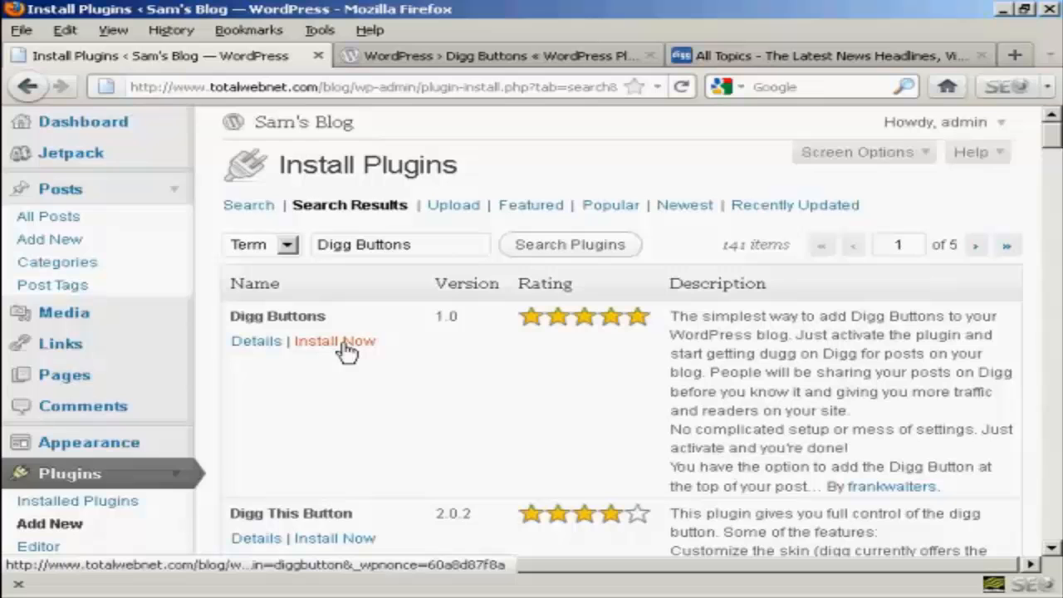
Install the Digg Buttons 1.0 plugin and activate it.
{"action": "left_click", "coordinate": [335, 341]}
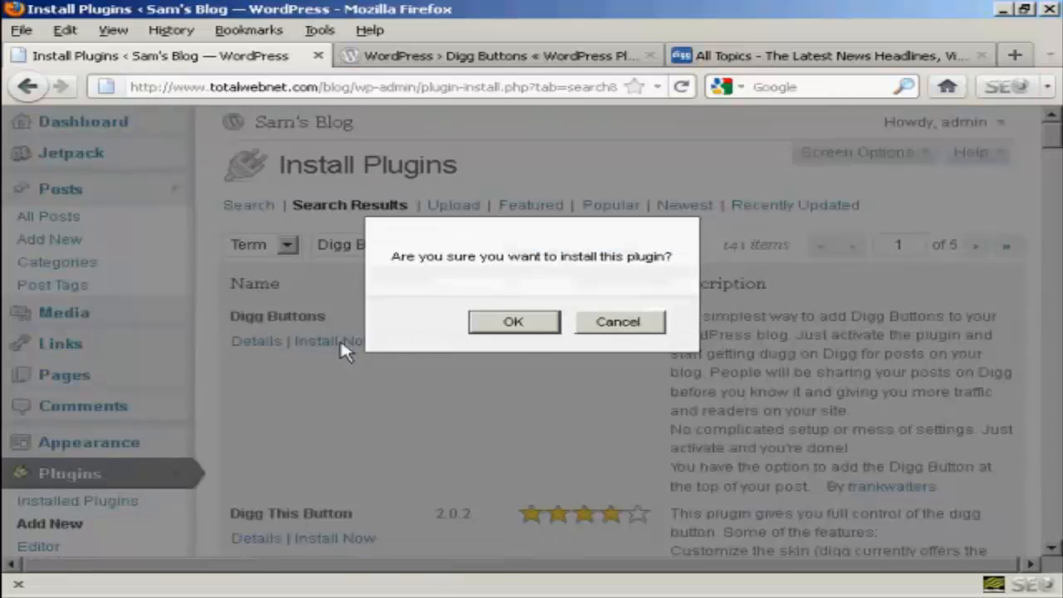
{"action": "left_click", "coordinate": [513, 322]}
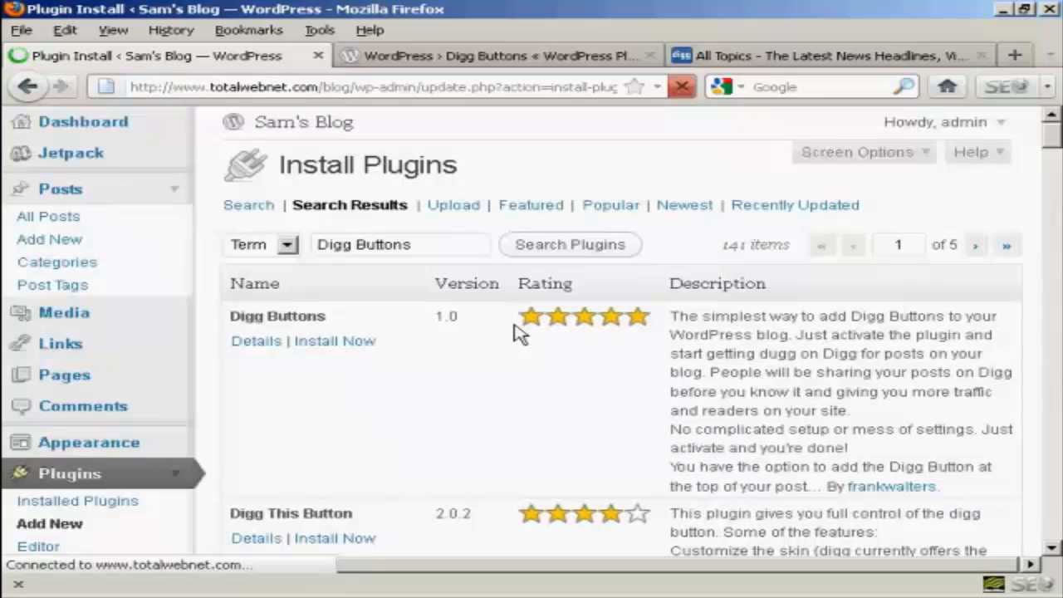
{"action": "left_click", "coordinate": [335, 340]}
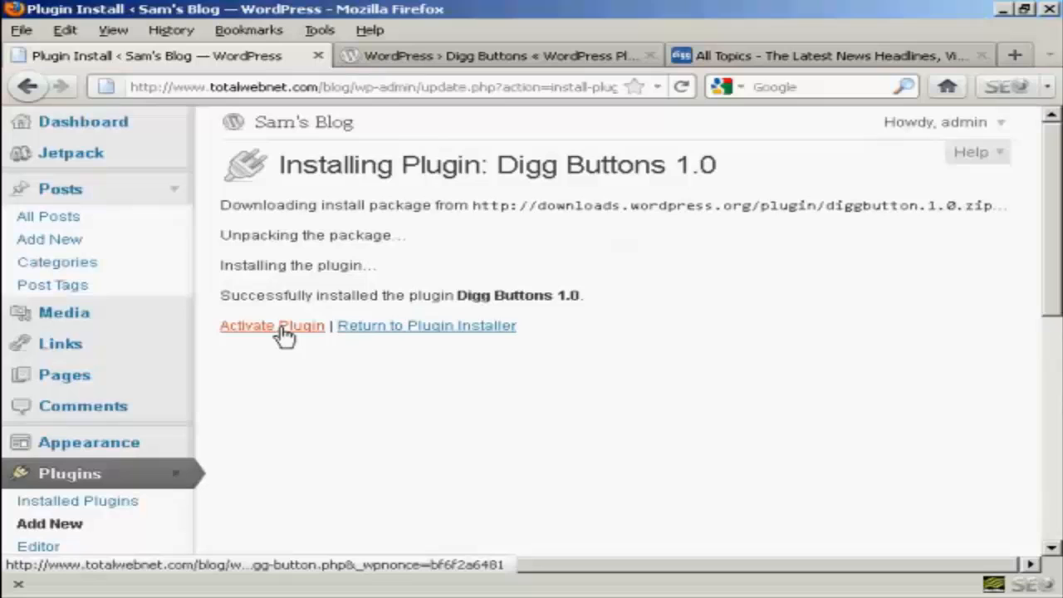
{"action": "left_click", "coordinate": [271, 325]}
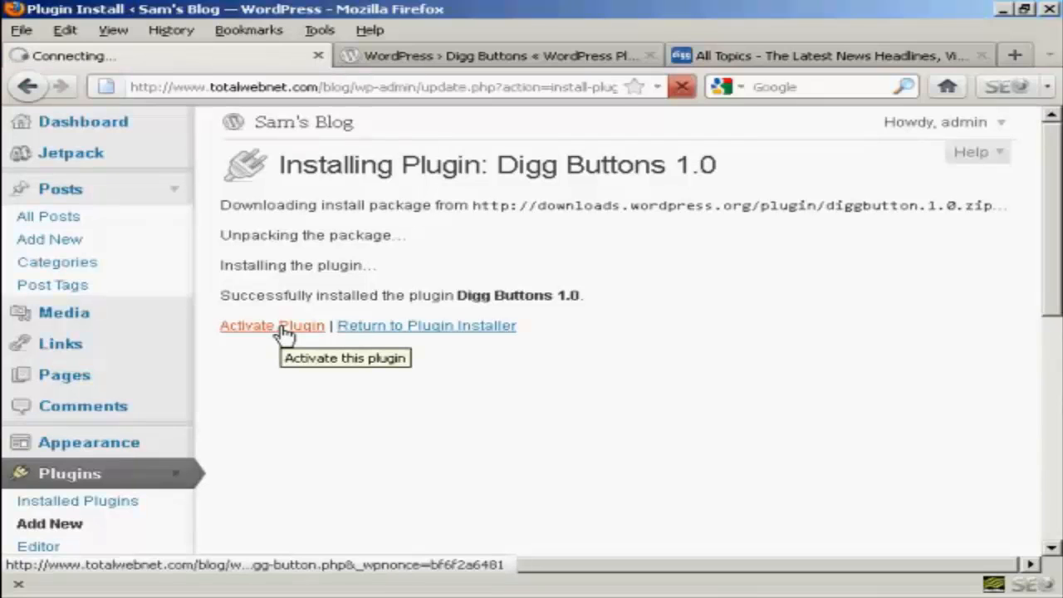
{"action": "left_click", "coordinate": [272, 325]}
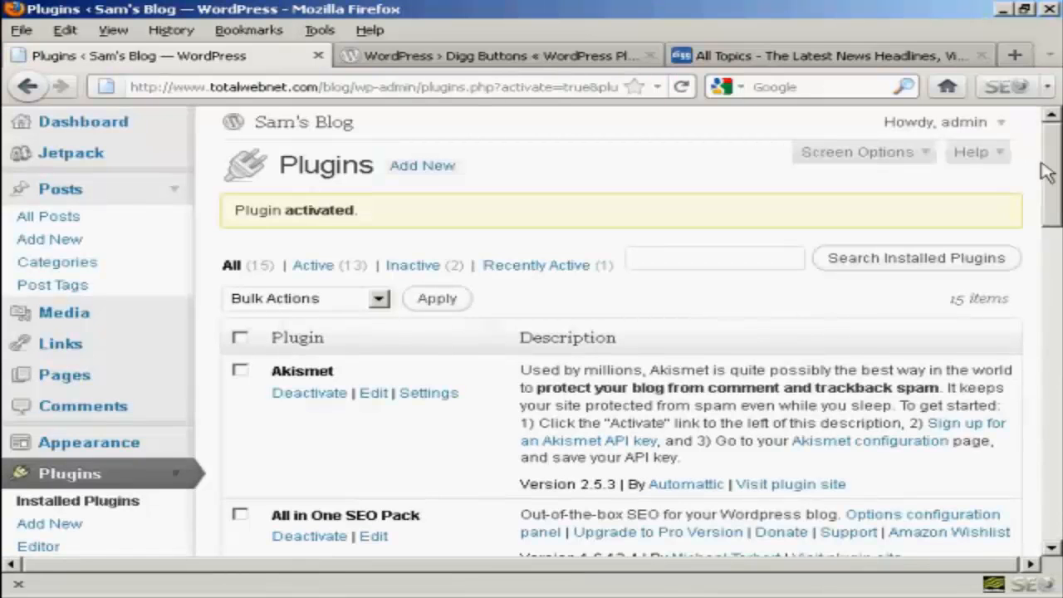
Browse the installed plugins list, then go to Settings > Reading.
{"action": "scroll", "scroll_direction": "down", "scroll_amount": 3}
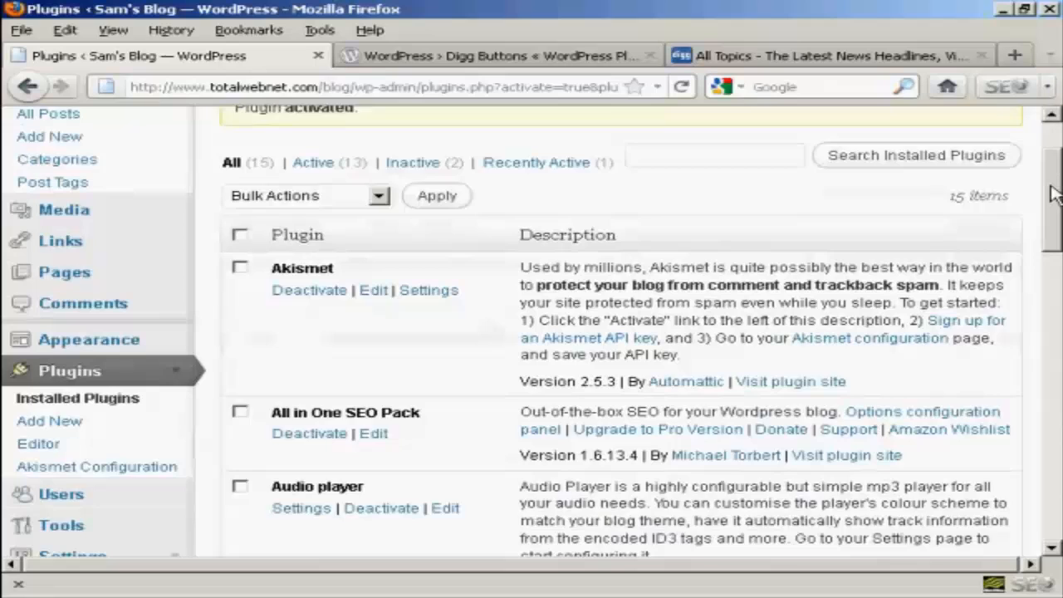
{"action": "scroll", "scroll_direction": "down", "scroll_amount": 3}
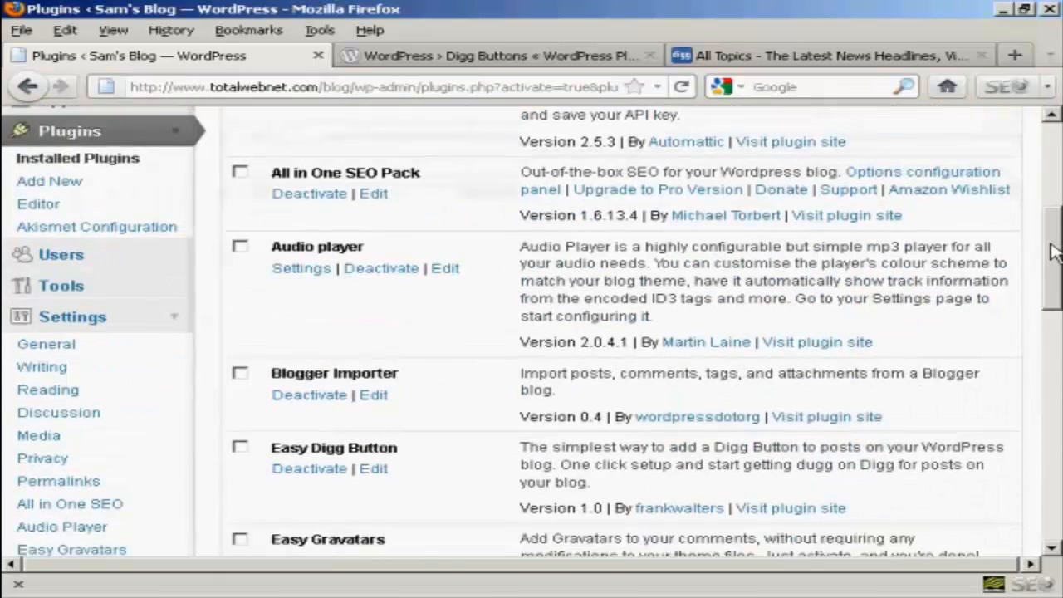
{"action": "scroll", "scroll_direction": "down", "scroll_amount": 3}
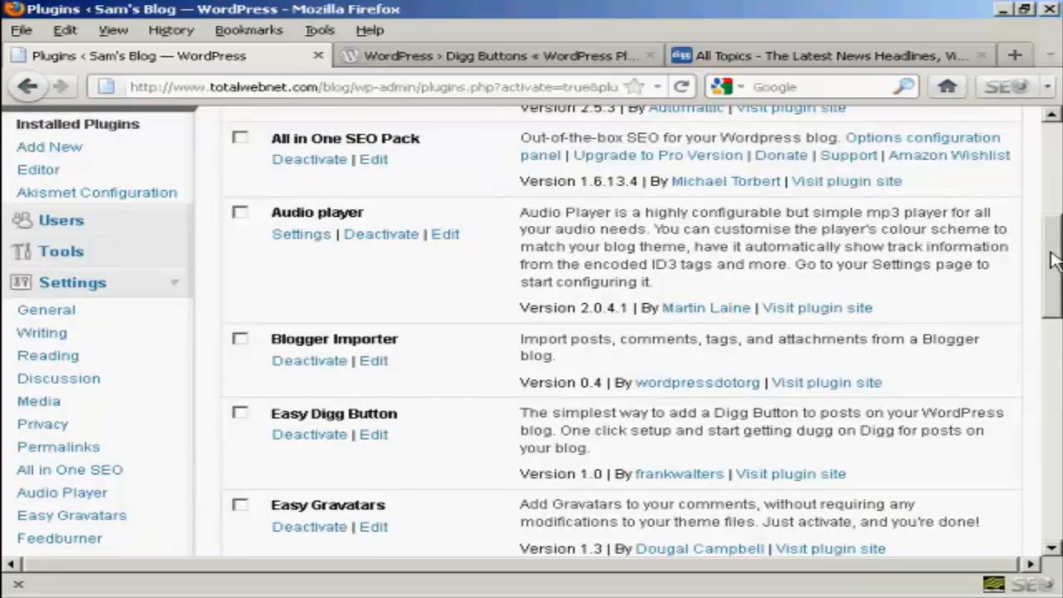
{"action": "mouse_move", "coordinate": [655, 241]}
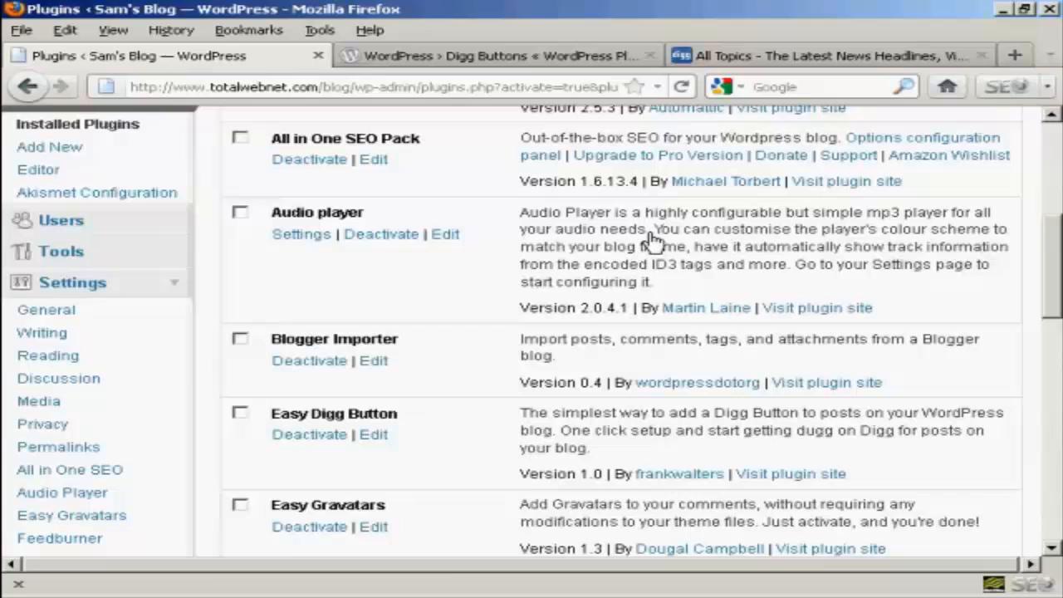
{"action": "left_click", "coordinate": [47, 355]}
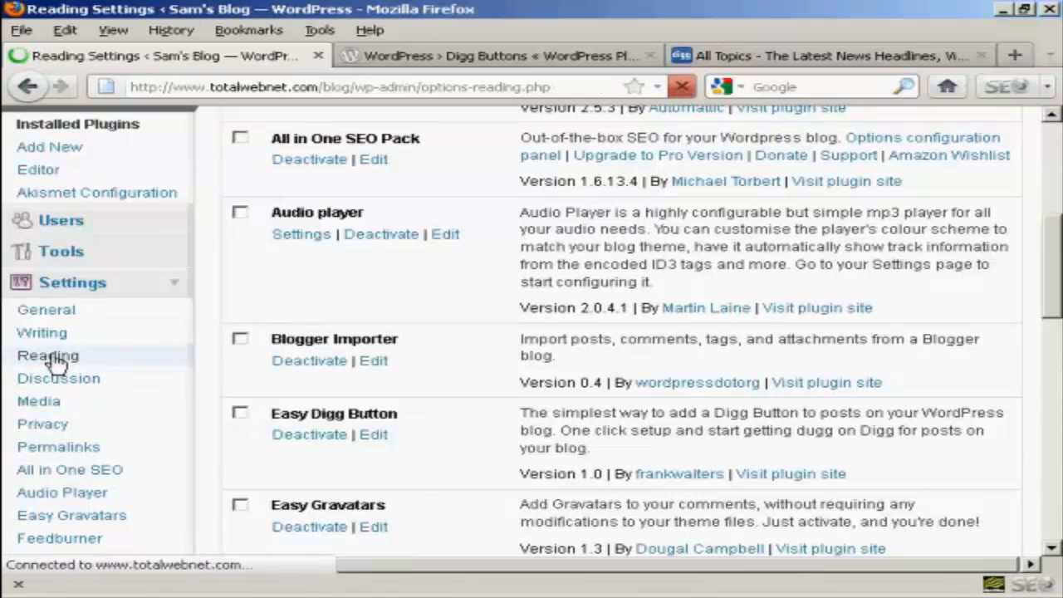
Set the Digg Button option to Above The Post and save Reading Settings.
{"action": "left_click", "coordinate": [48, 355]}
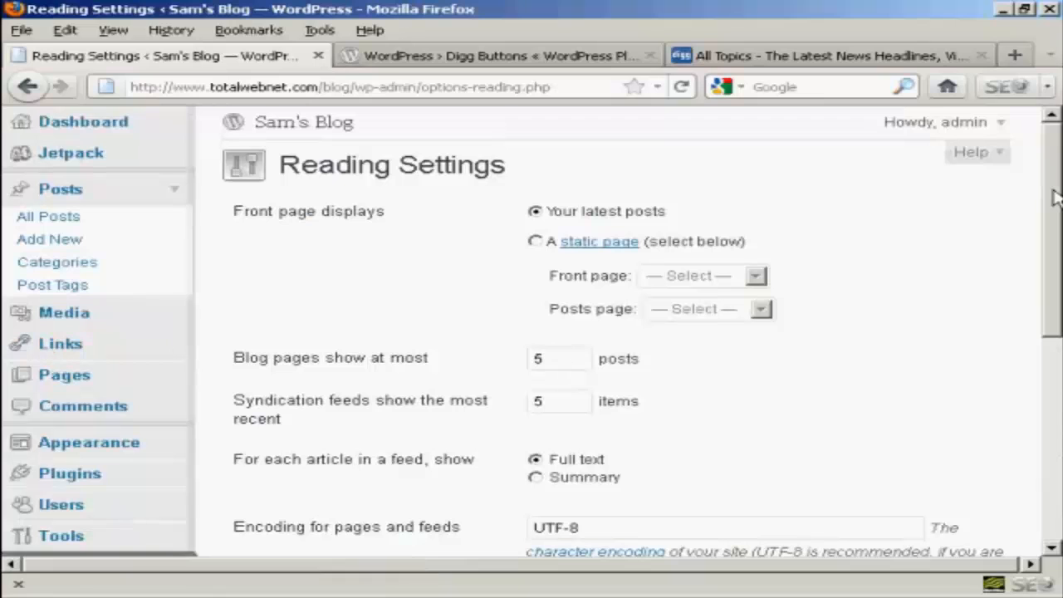
{"action": "scroll", "scroll_direction": "down", "scroll_amount": 3}
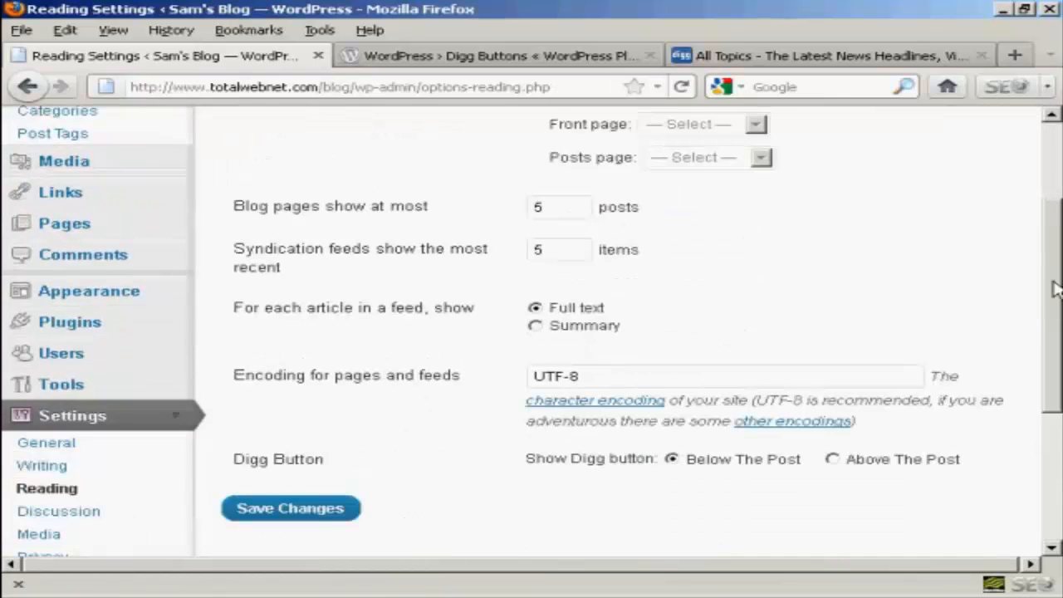
{"action": "scroll", "scroll_direction": "down", "scroll_amount": 3}
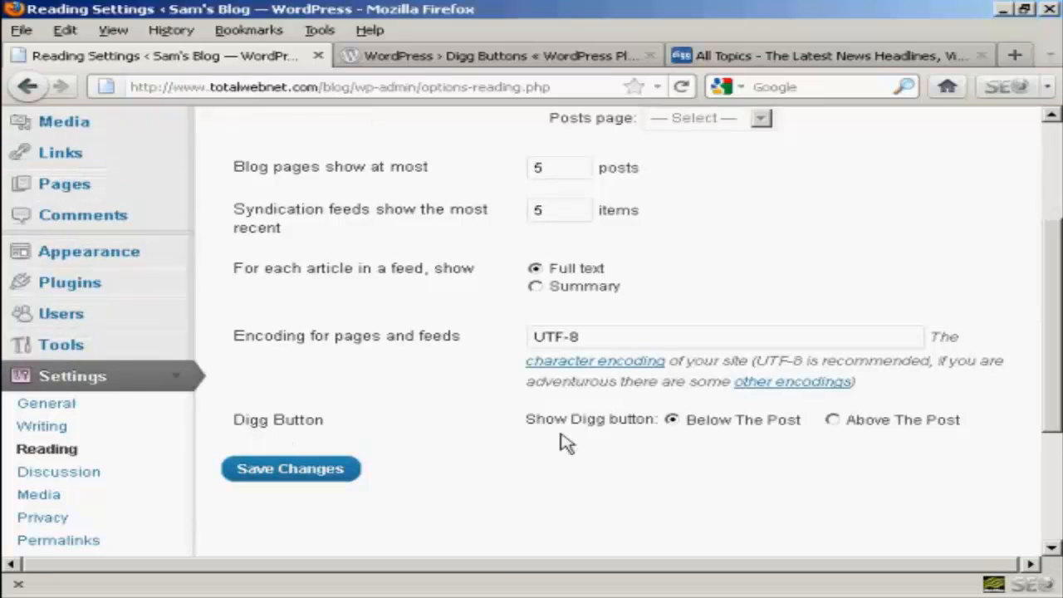
{"action": "mouse_move", "coordinate": [754, 438]}
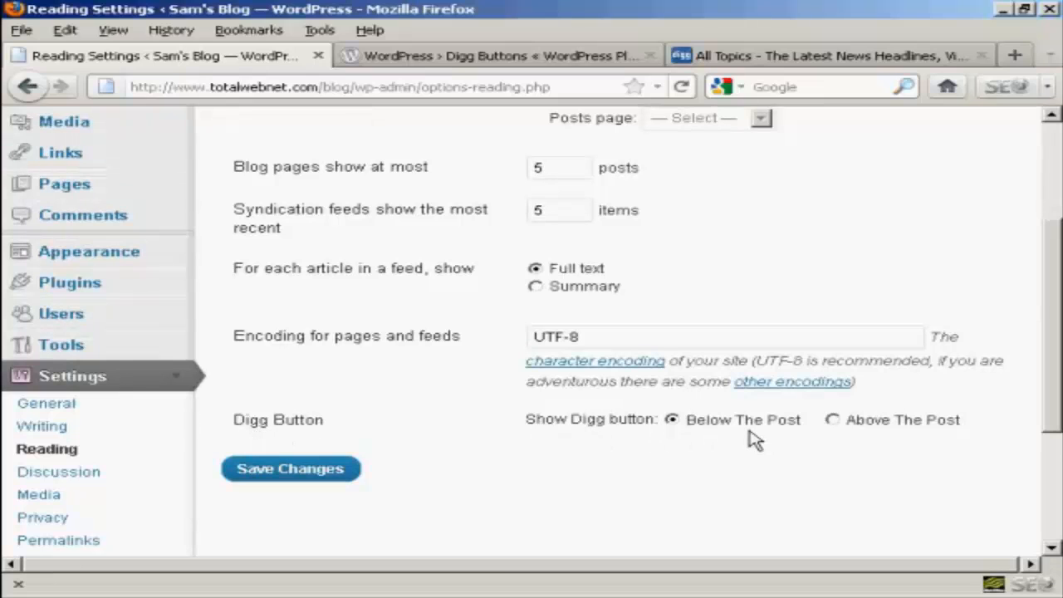
{"action": "mouse_move", "coordinate": [747, 444]}
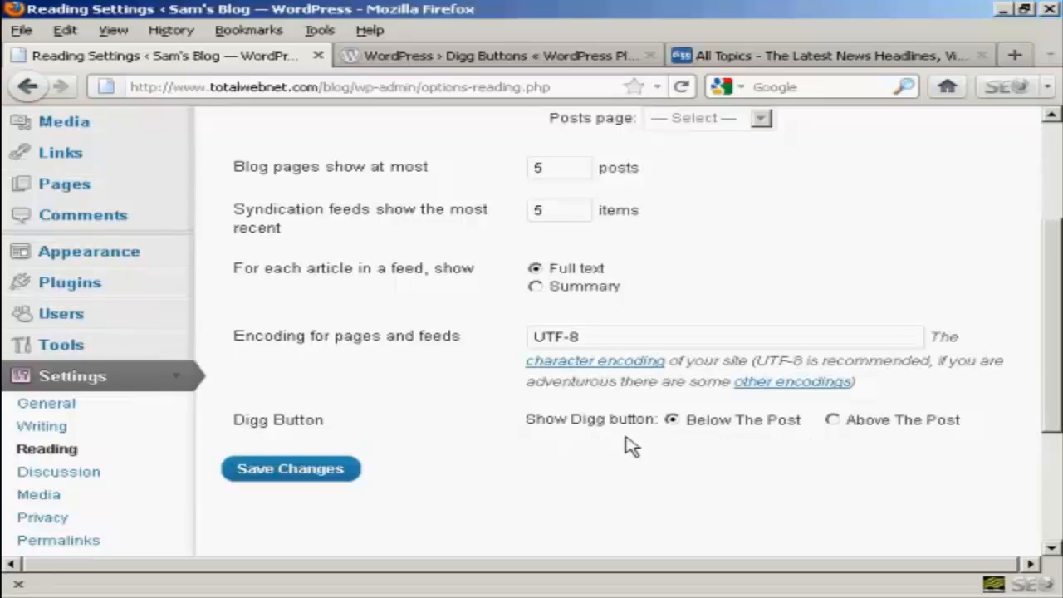
{"action": "mouse_move", "coordinate": [830, 434]}
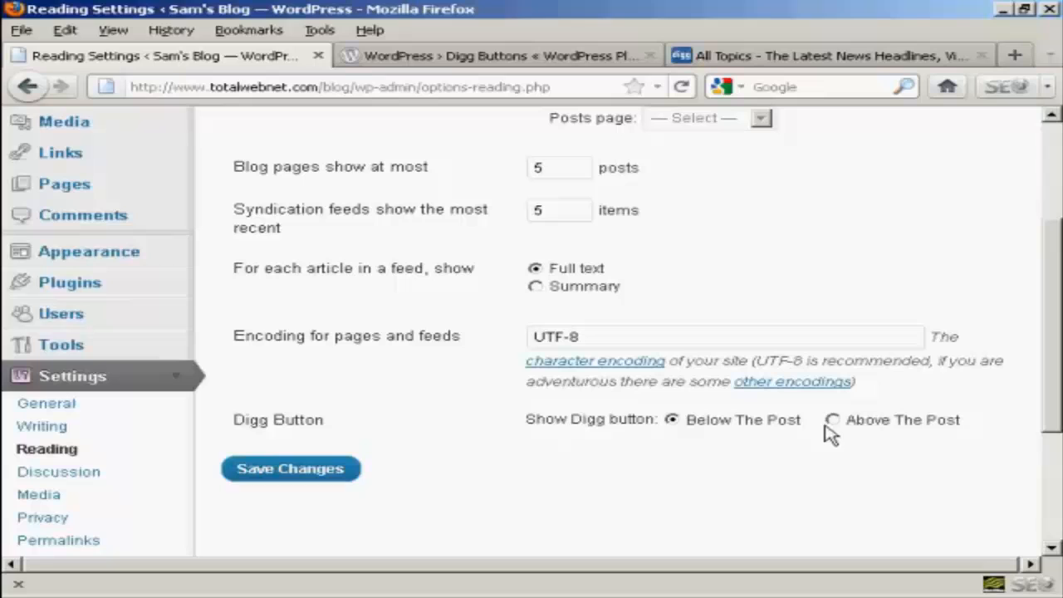
{"action": "left_click", "coordinate": [832, 419]}
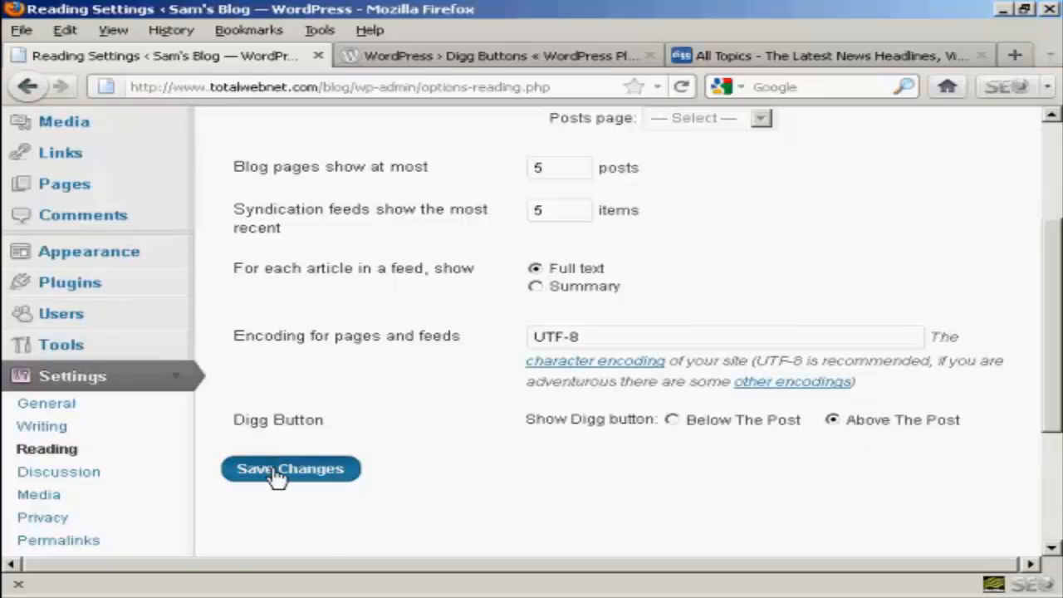
{"action": "left_click", "coordinate": [290, 468]}
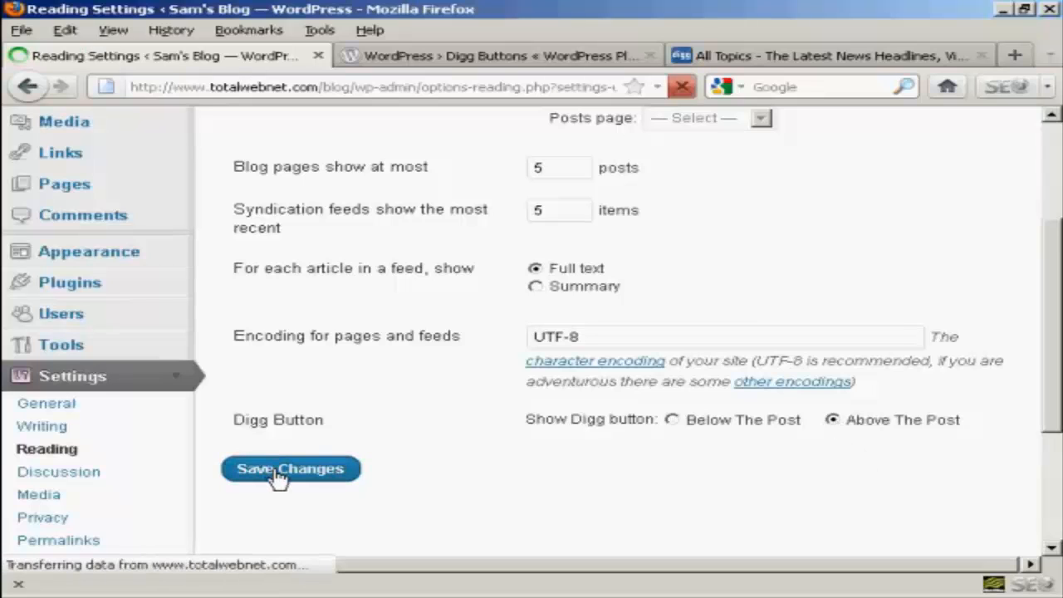
{"action": "left_click", "coordinate": [290, 468]}
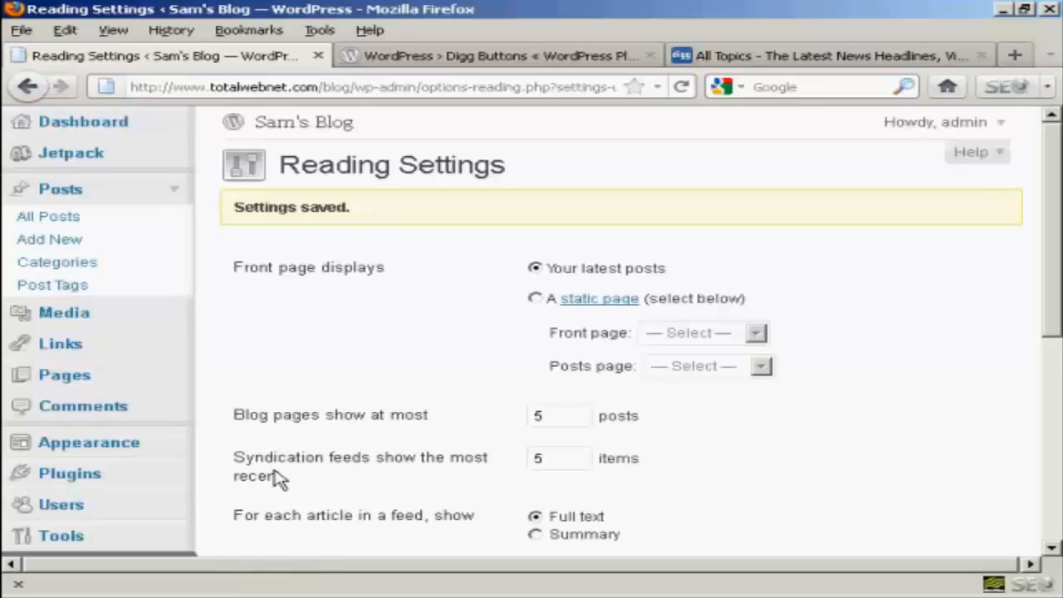
{"action": "mouse_move", "coordinate": [304, 122]}
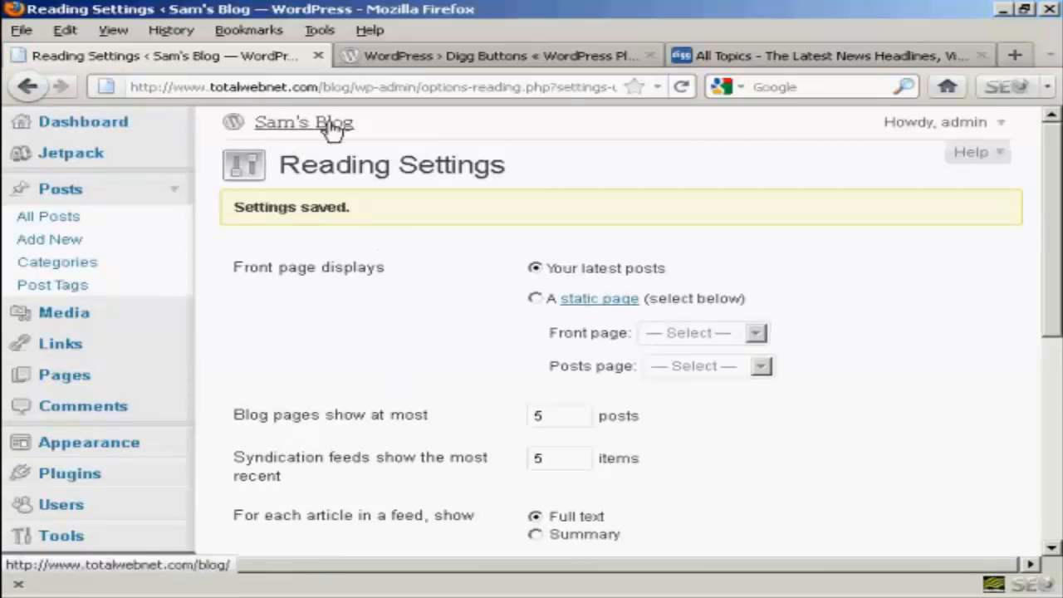
Open the live Sam's Blog front page via the admin header site title.
{"action": "left_click", "coordinate": [303, 122]}
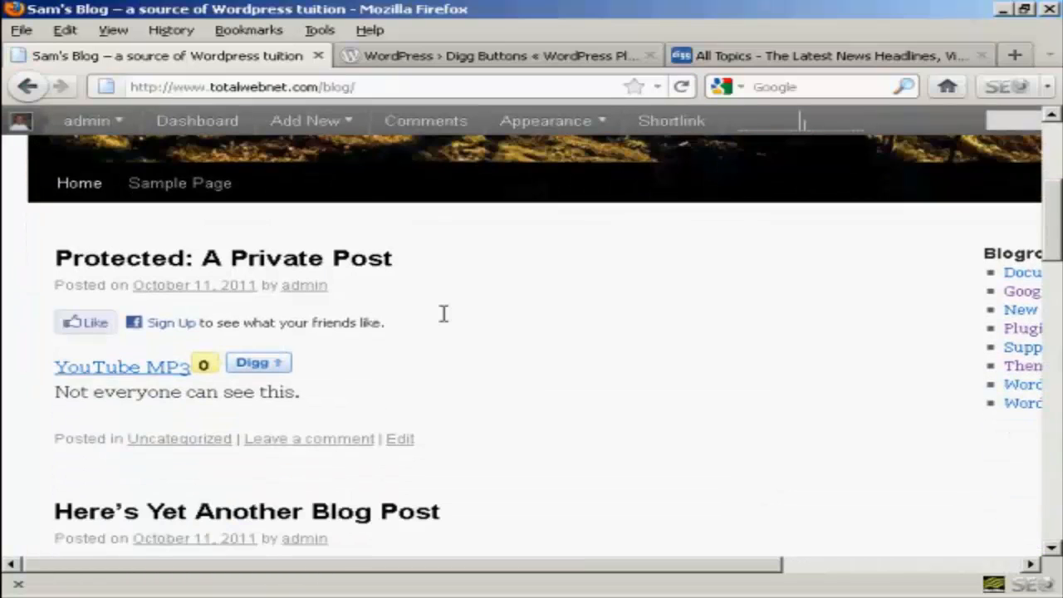
{"action": "mouse_move", "coordinate": [224, 391]}
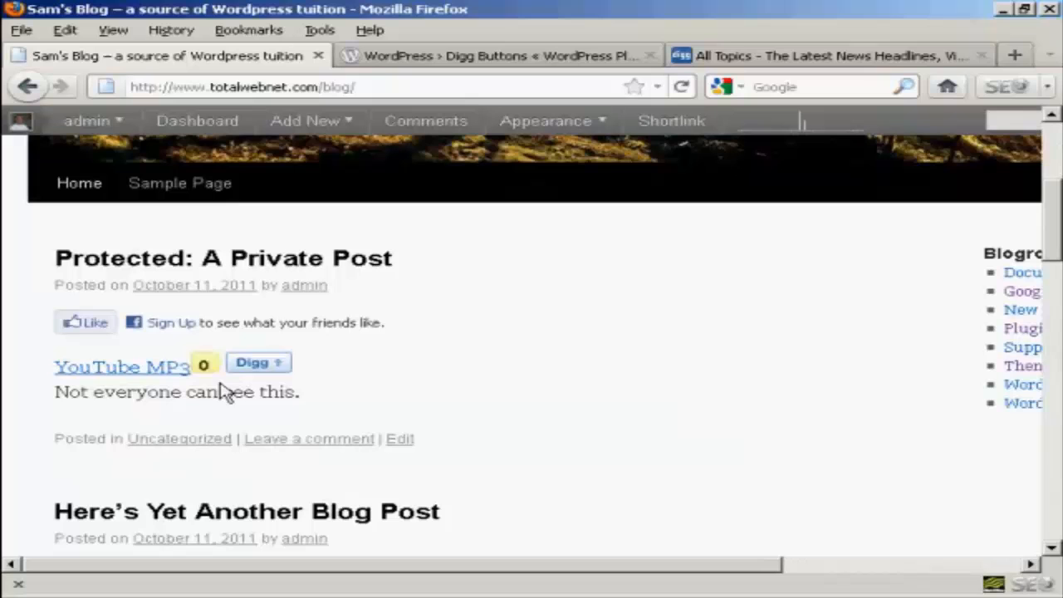
{"action": "mouse_move", "coordinate": [431, 374]}
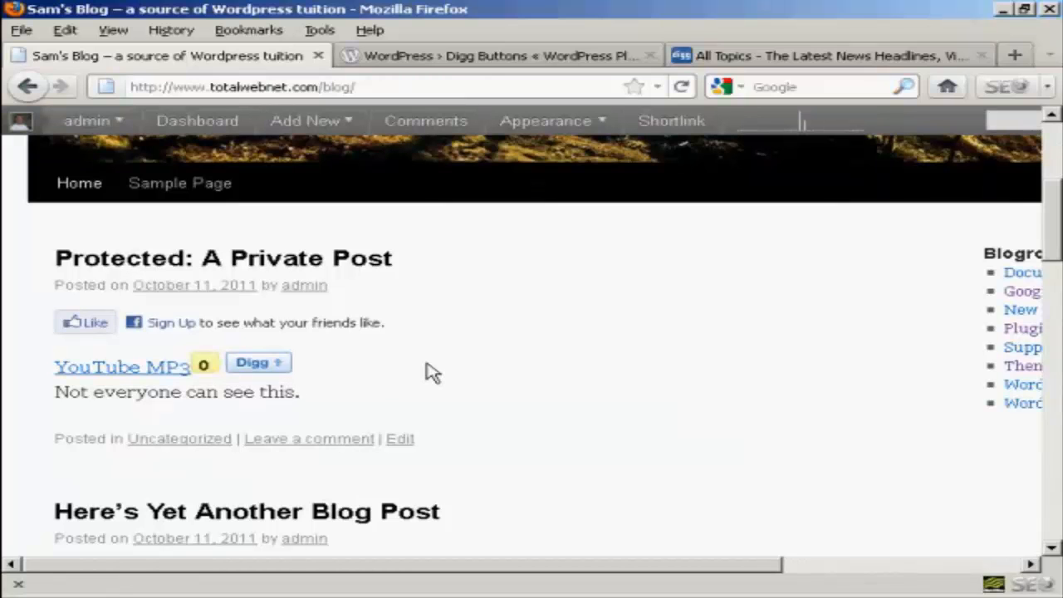